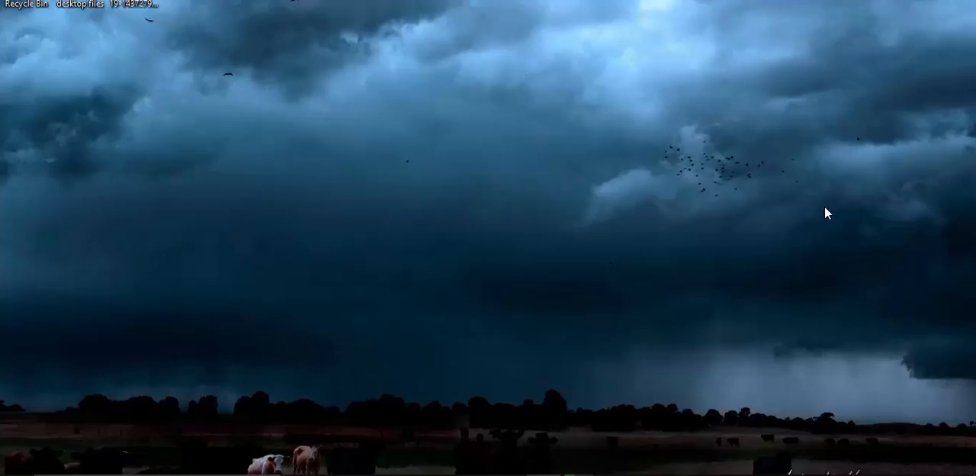
mouse_move(811, 221)
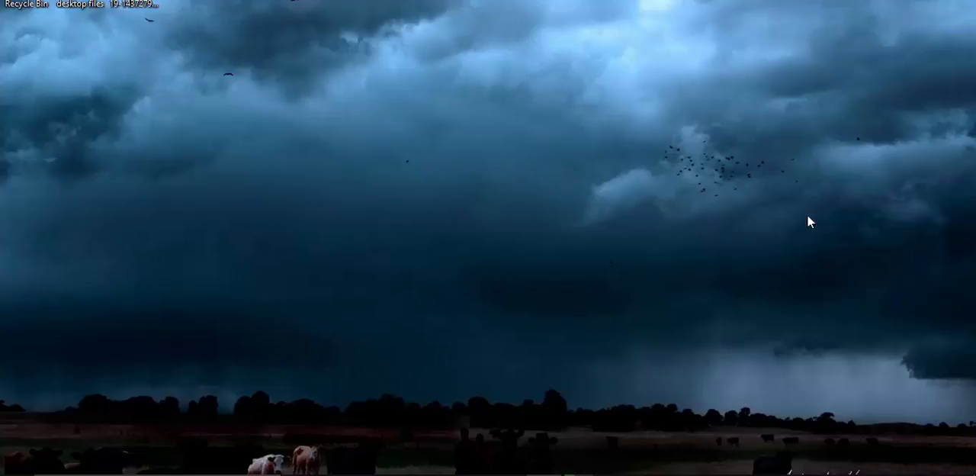
mouse_move(488, 428)
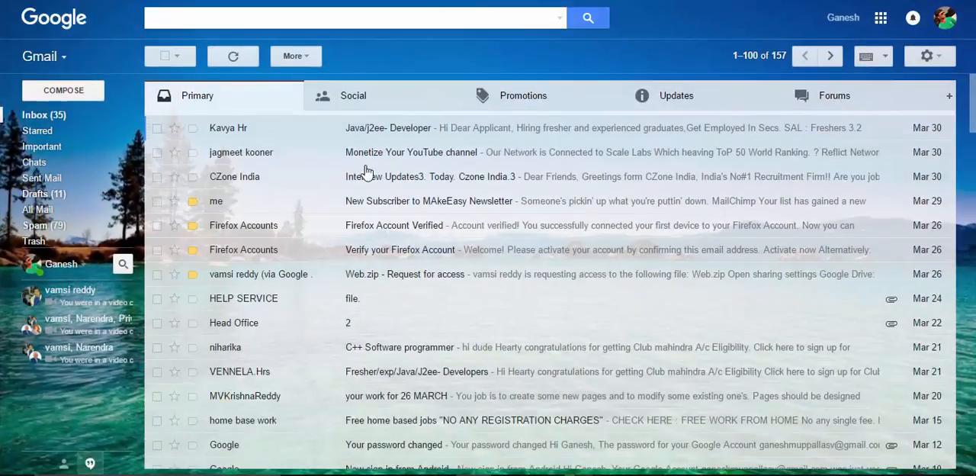
mouse_move(809, 122)
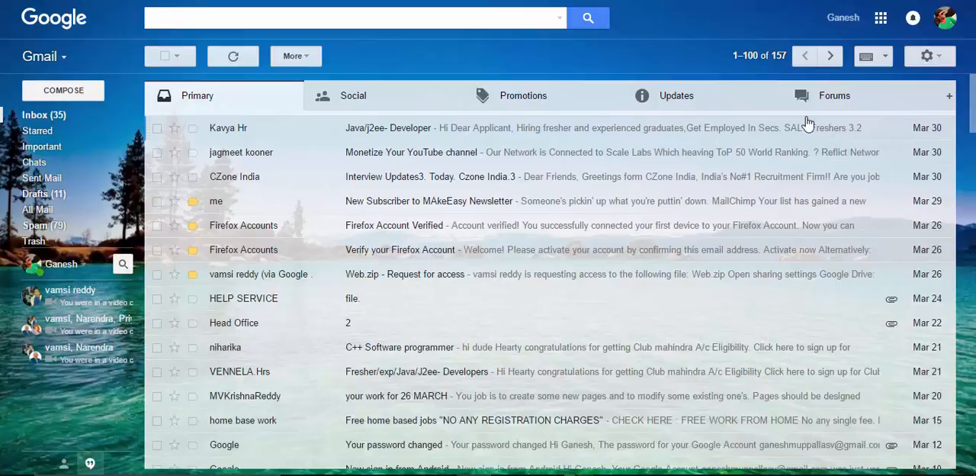
Step: Choose Settings from the gear menu to load Gmail's full settings
click(931, 56)
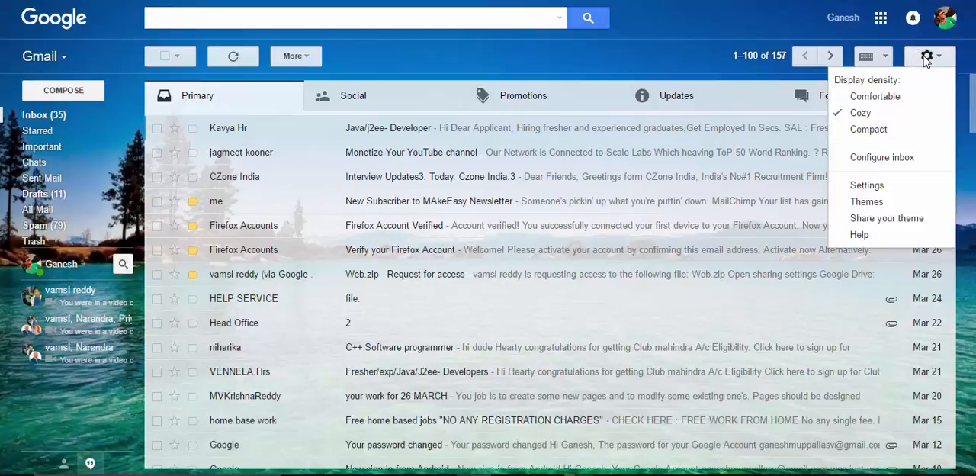
mouse_move(867, 186)
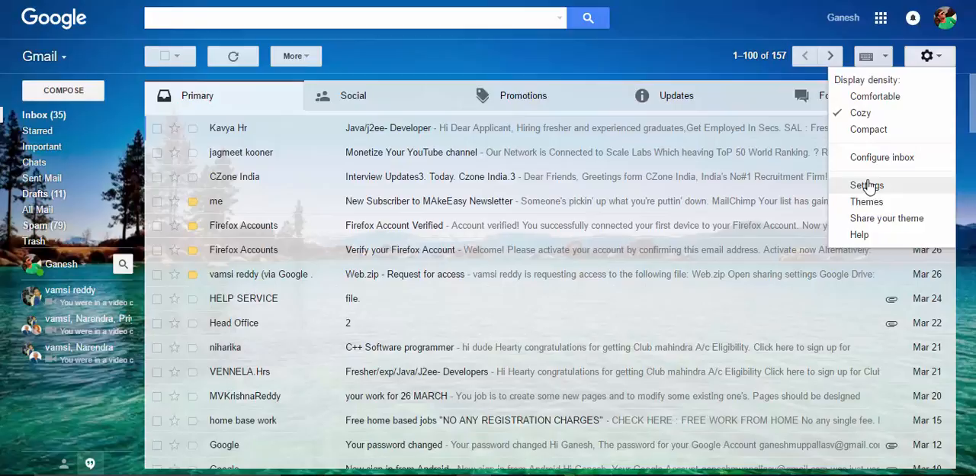
click(865, 185)
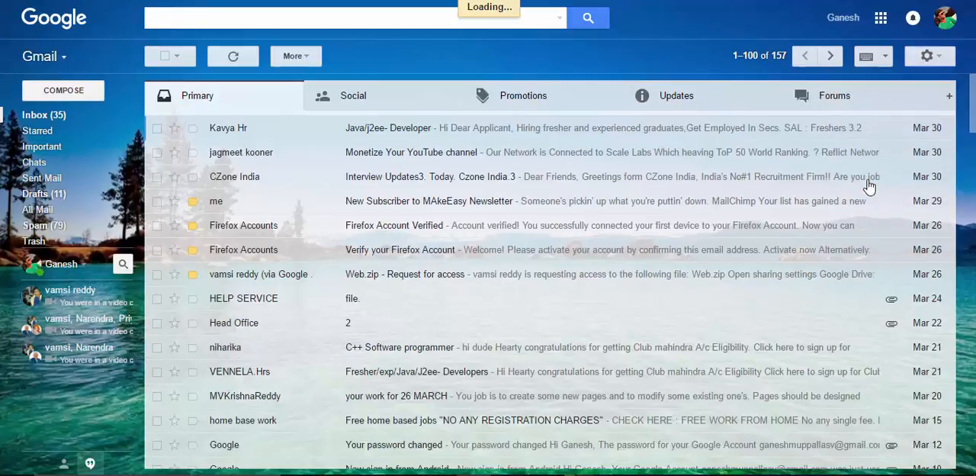
Step: Scroll to the Signature section and add a blank line above 'Ganesh'
click(929, 55)
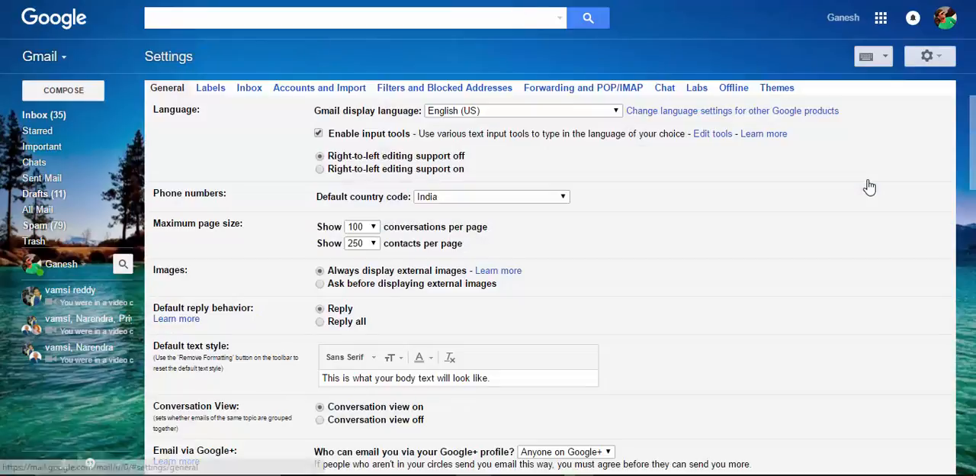
scroll(down, 3)
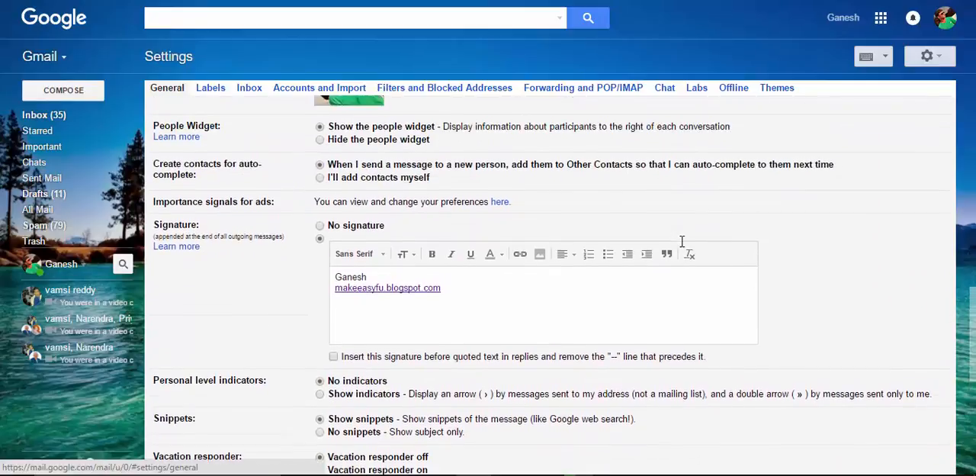
scroll(down, 3)
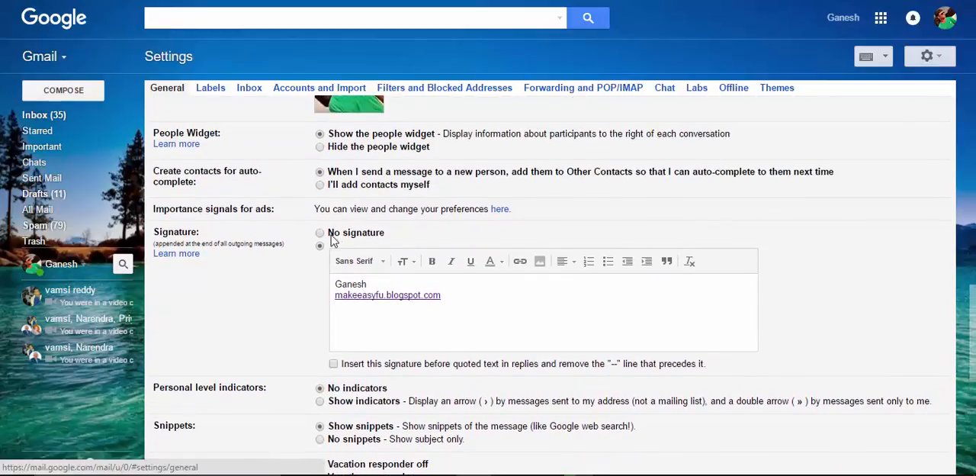
click(318, 232)
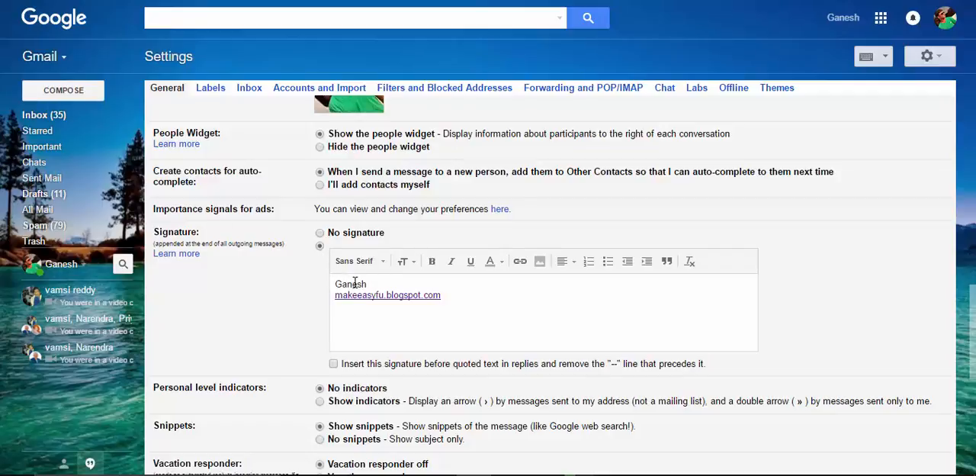
double_click(351, 284)
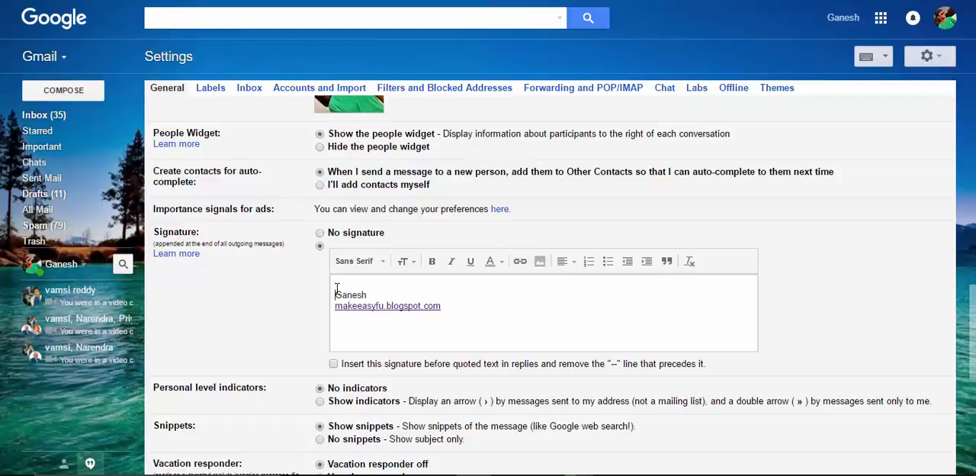
mouse_move(539, 261)
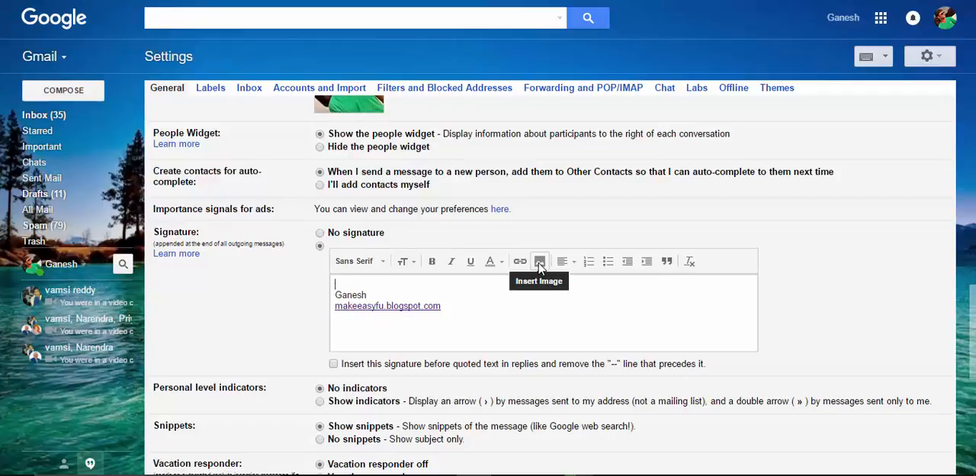
Step: Open Insert Image on the Upload tab and browse the computer for a file
click(539, 261)
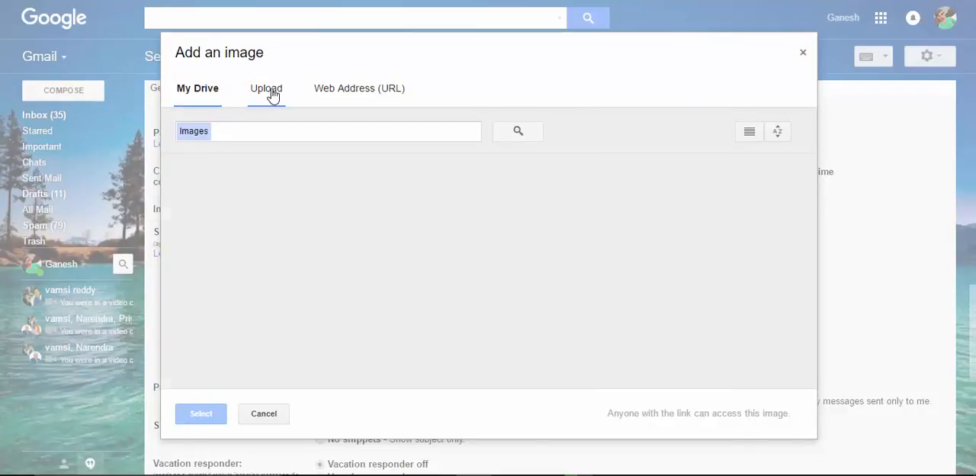
click(265, 88)
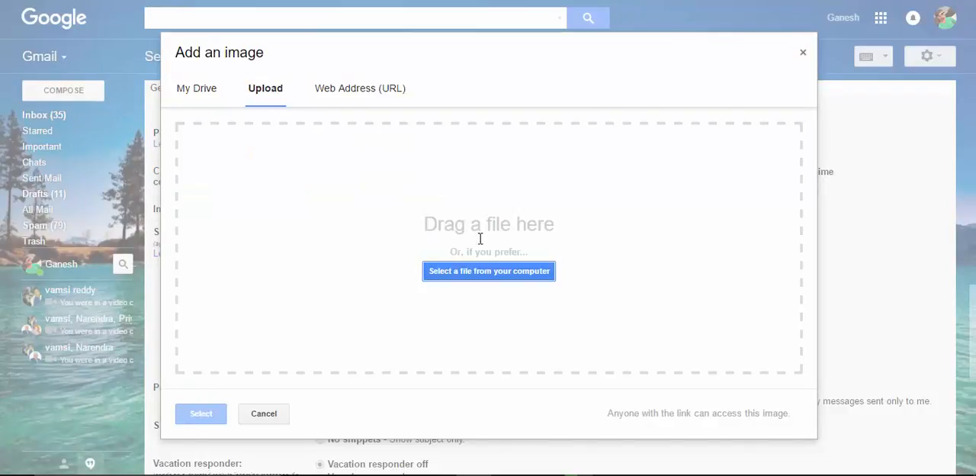
click(489, 270)
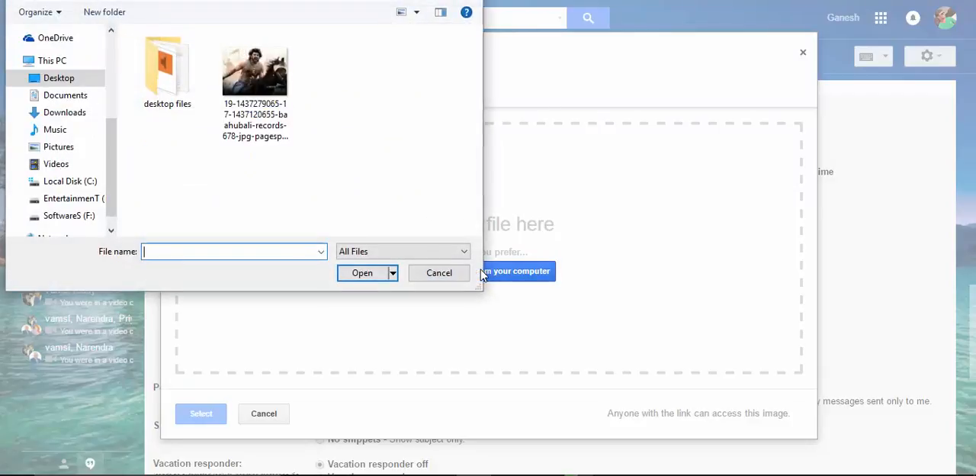
Step: Upload IMG_20160223_171844 from the Pictures folder
click(58, 147)
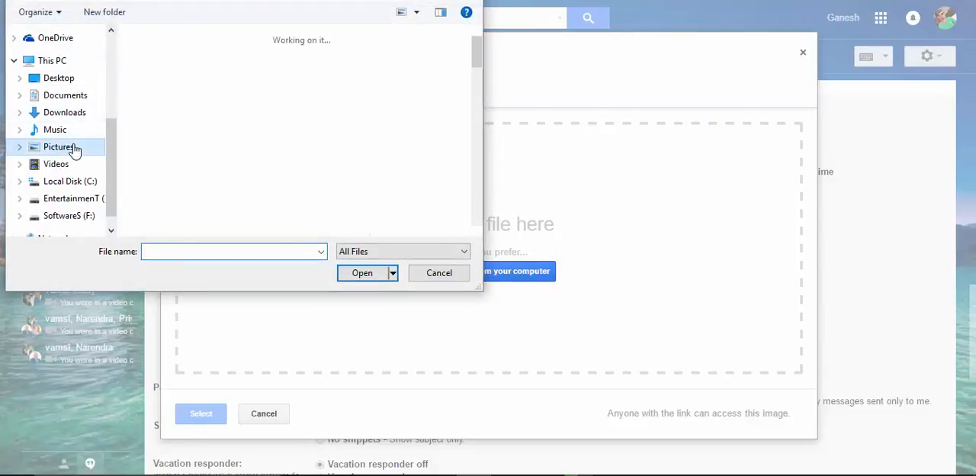
click(58, 146)
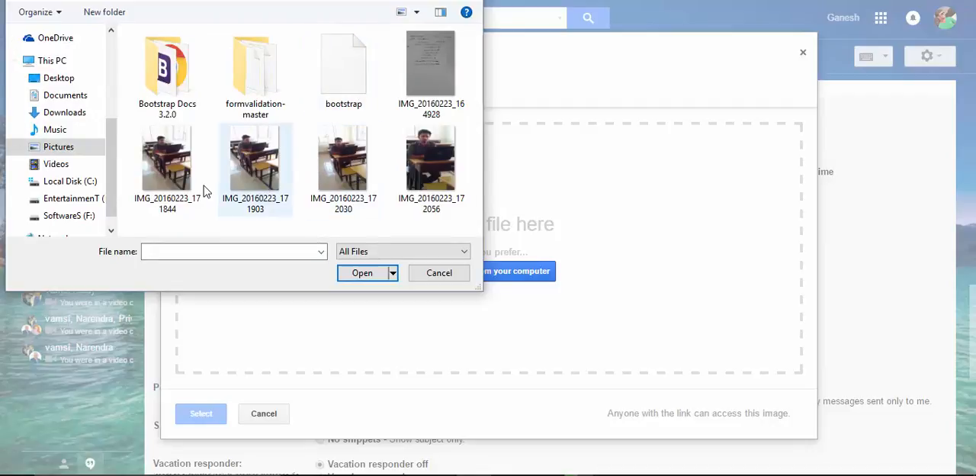
click(167, 160)
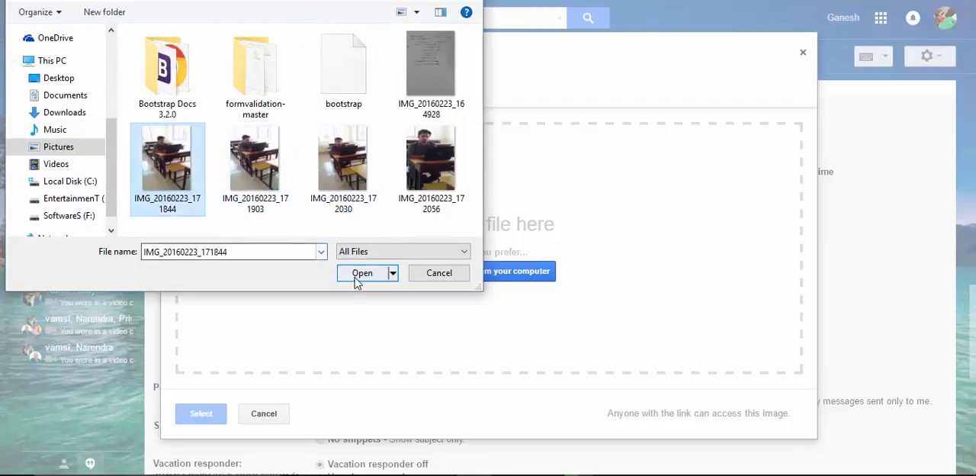
click(361, 273)
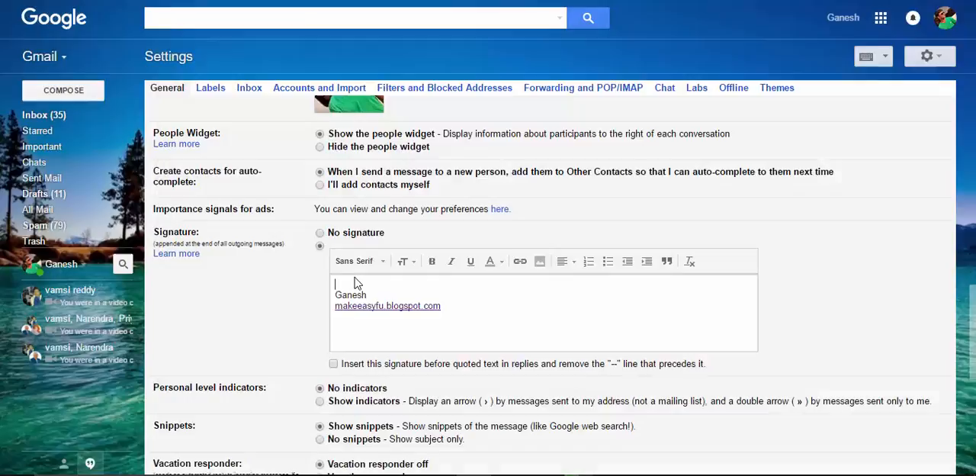
mouse_move(489, 260)
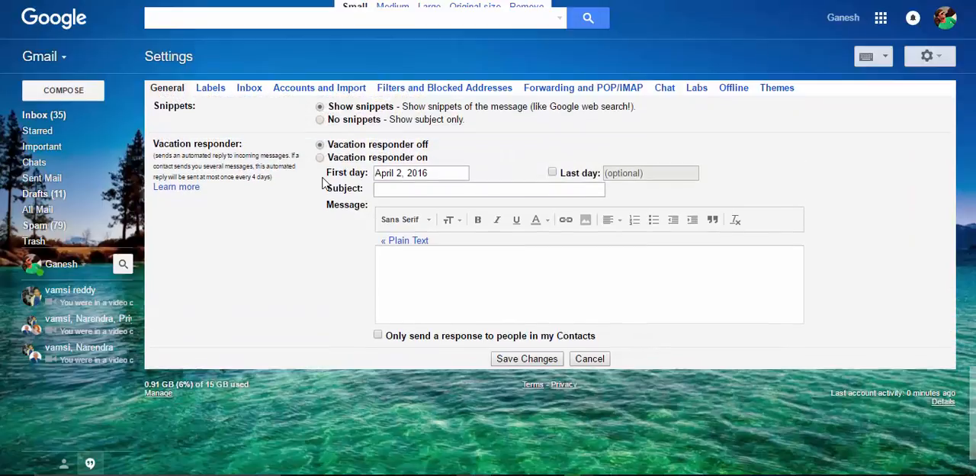
Step: Scroll the settings page to check the photo above the name and reach the bottom
scroll(up, 3)
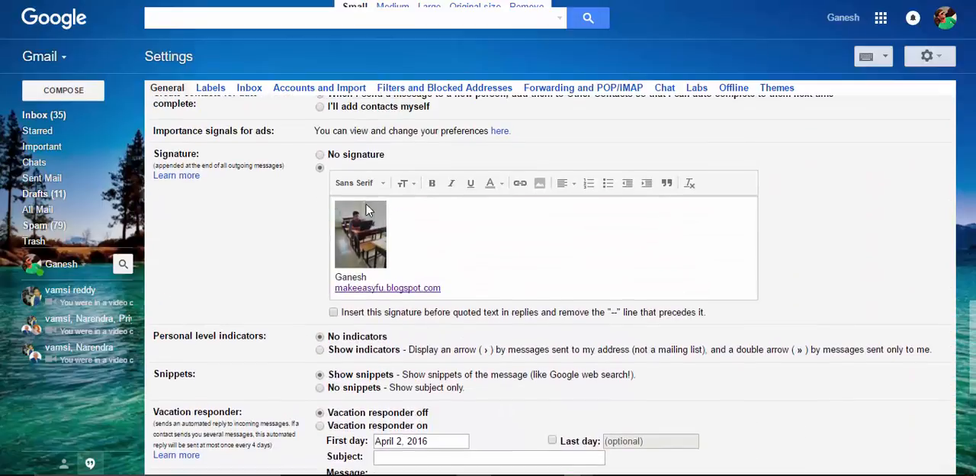
scroll(down, 3)
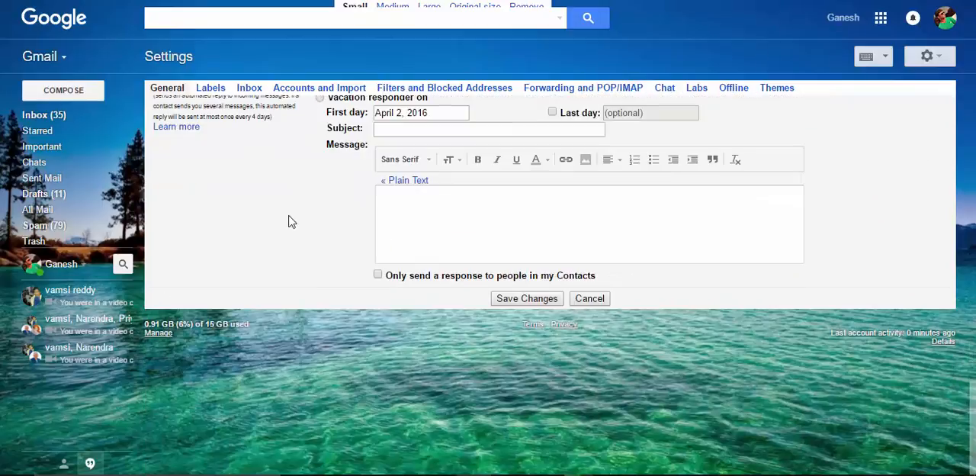
Step: Save the signature changes with Save Changes
click(527, 298)
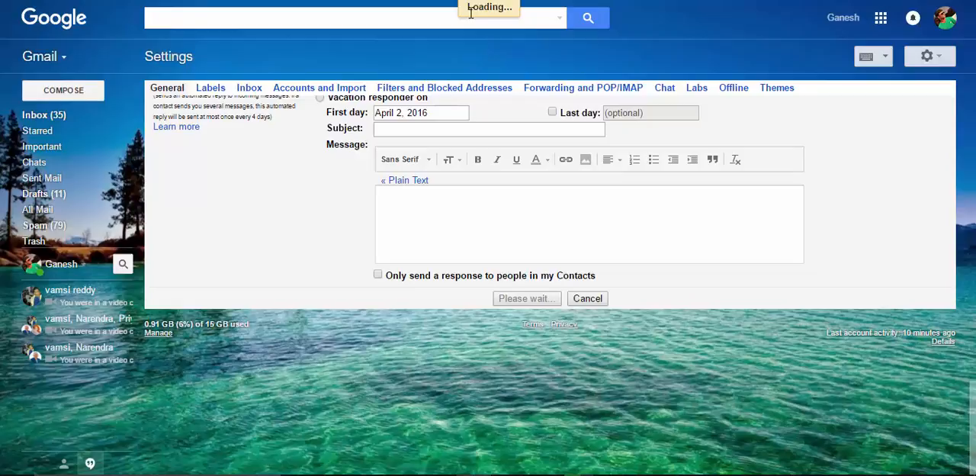
mouse_move(314, 207)
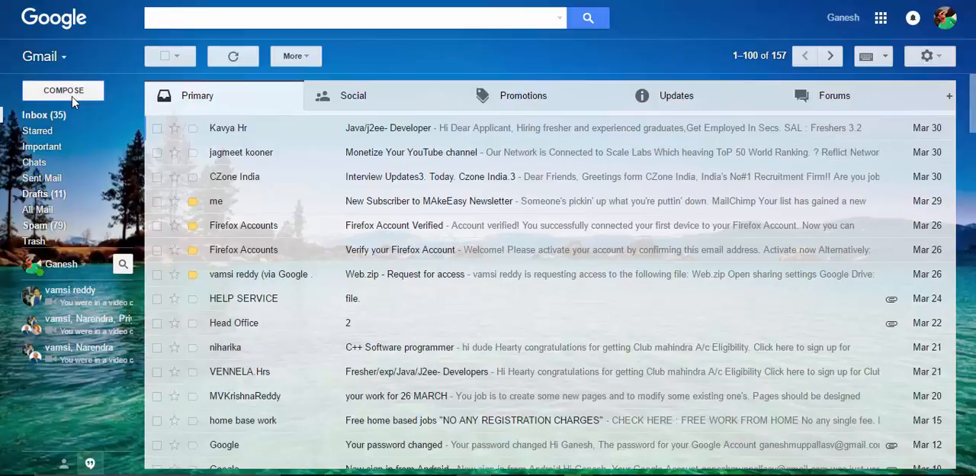
Step: Start a new message to confirm the photo signature with name and blog link
click(63, 90)
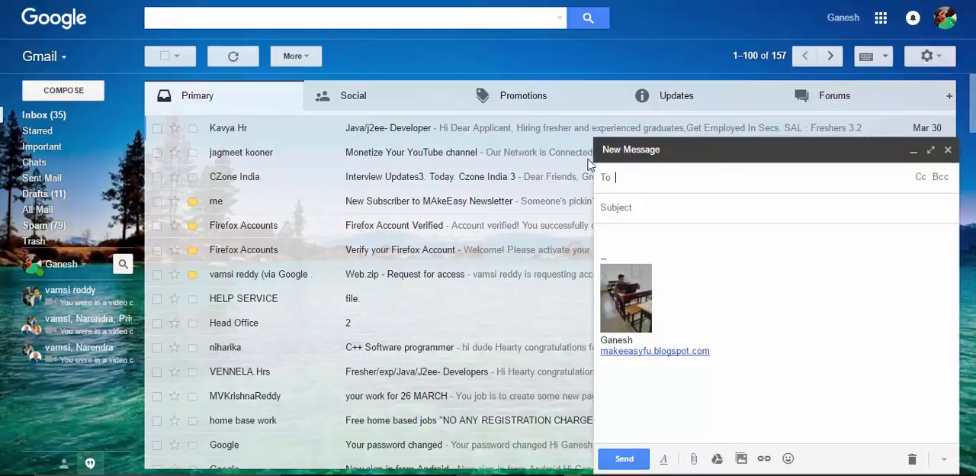
mouse_move(738, 363)
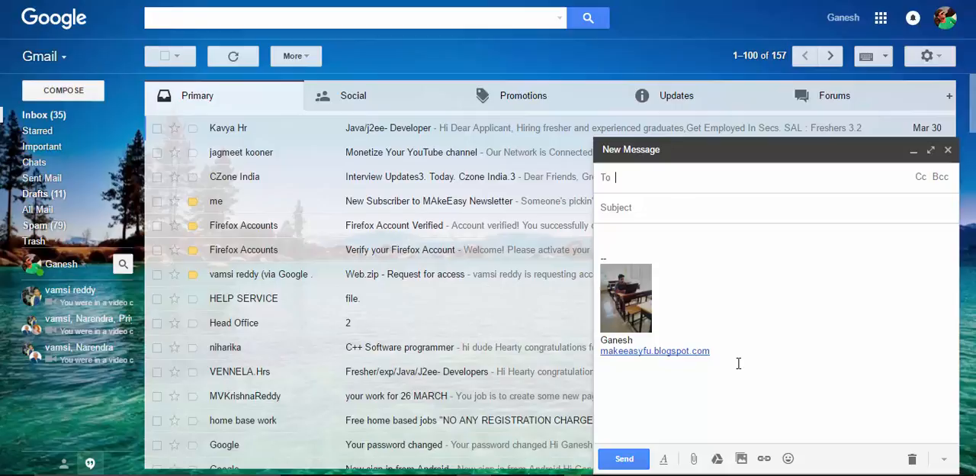
mouse_move(839, 336)
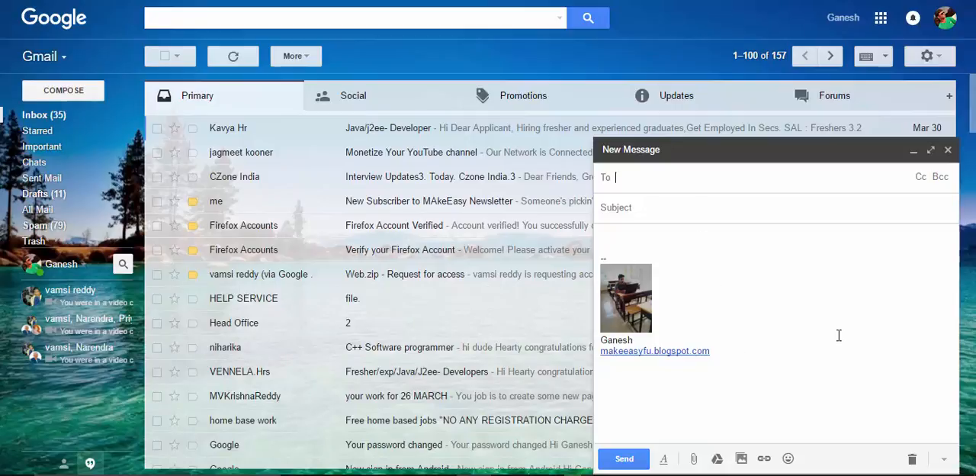